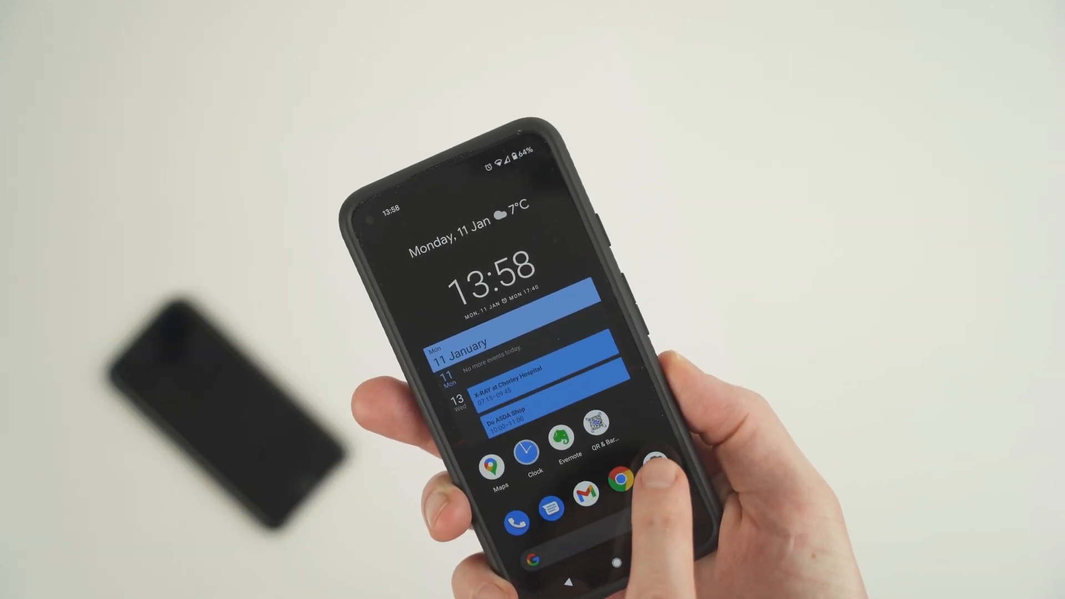
click(600, 439)
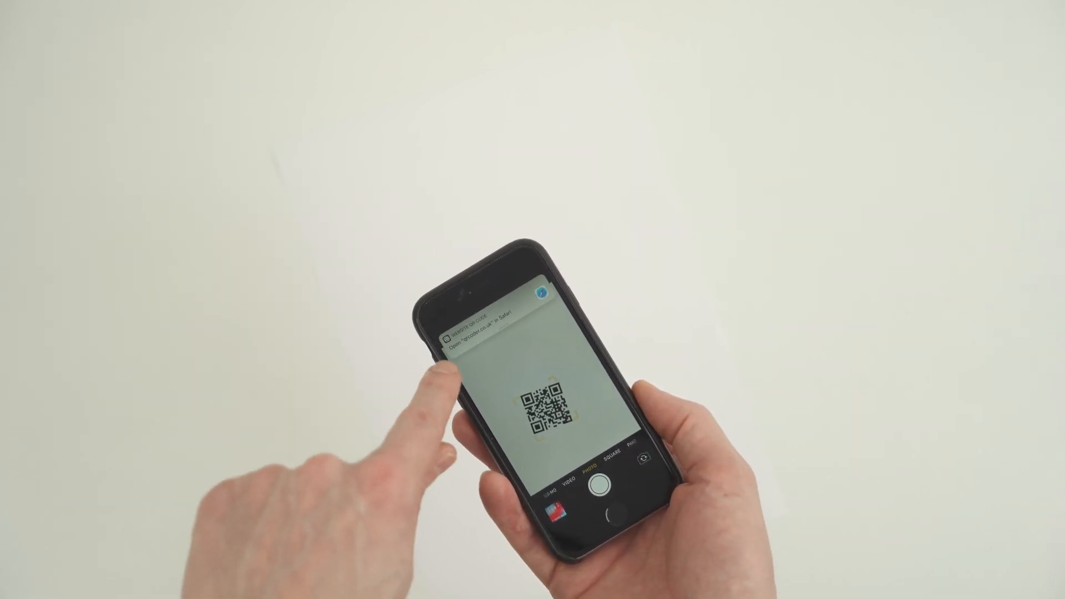
click(475, 326)
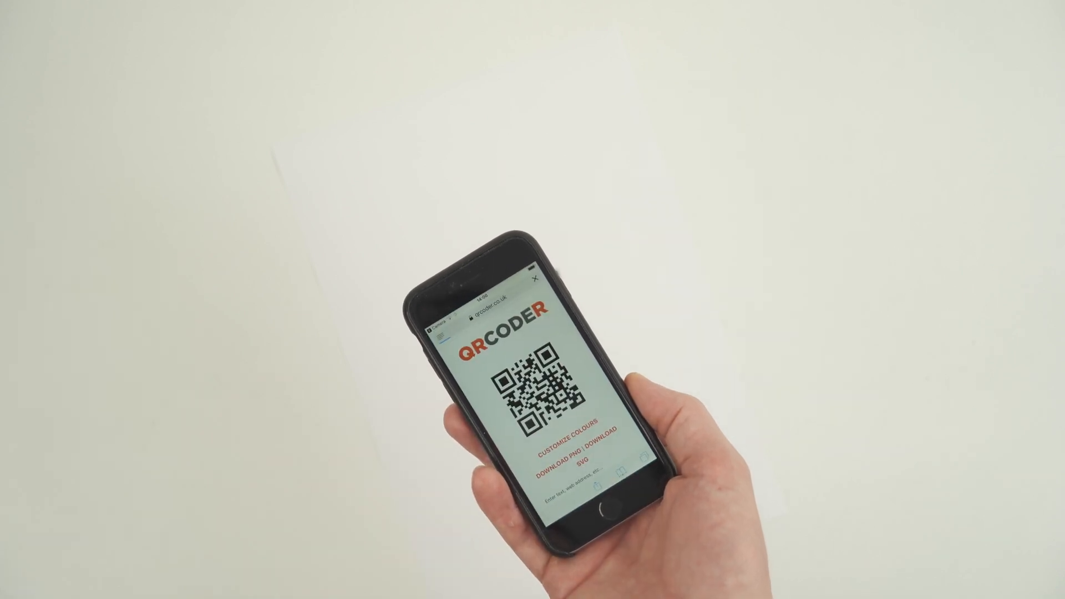